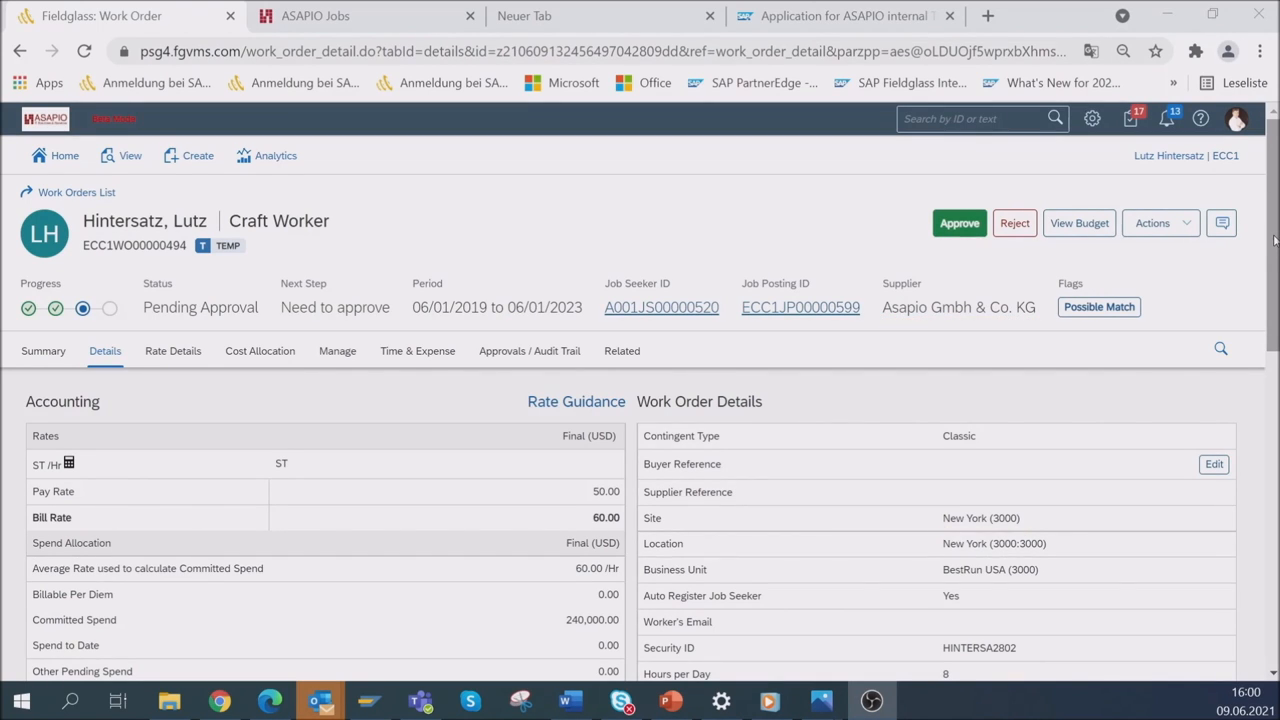
pyautogui.scroll(-3)
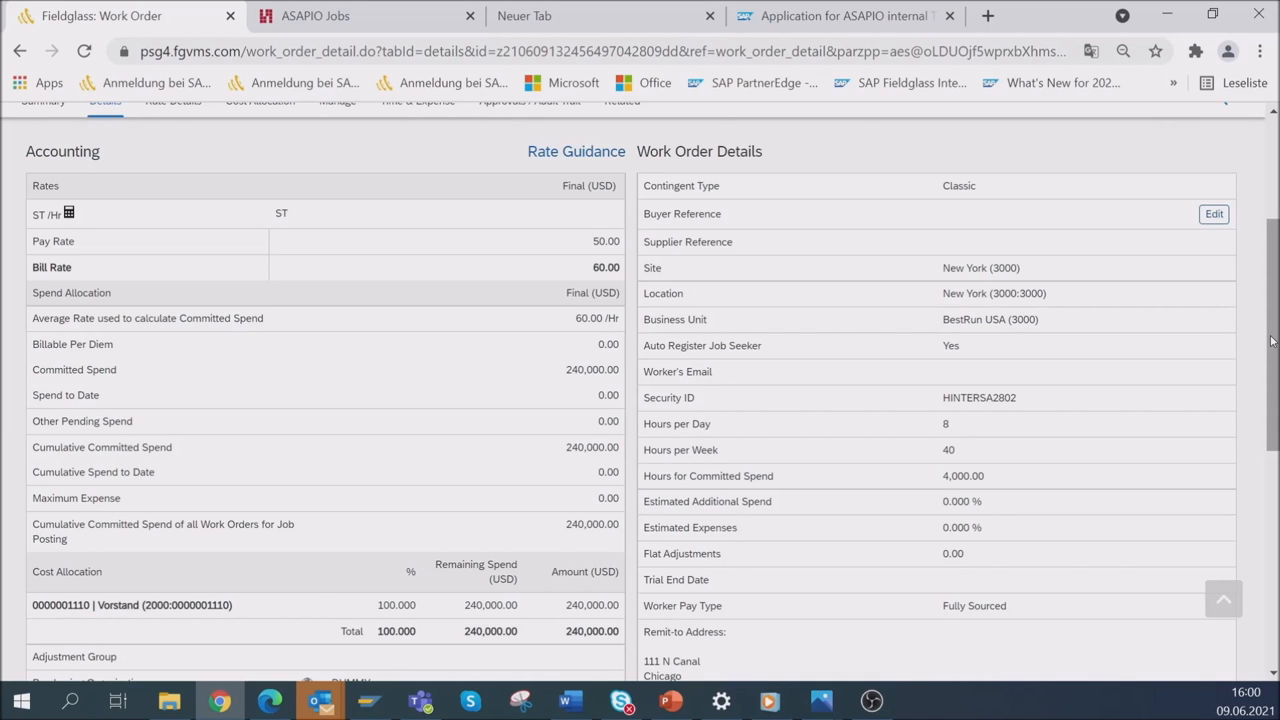
pyautogui.scroll(3)
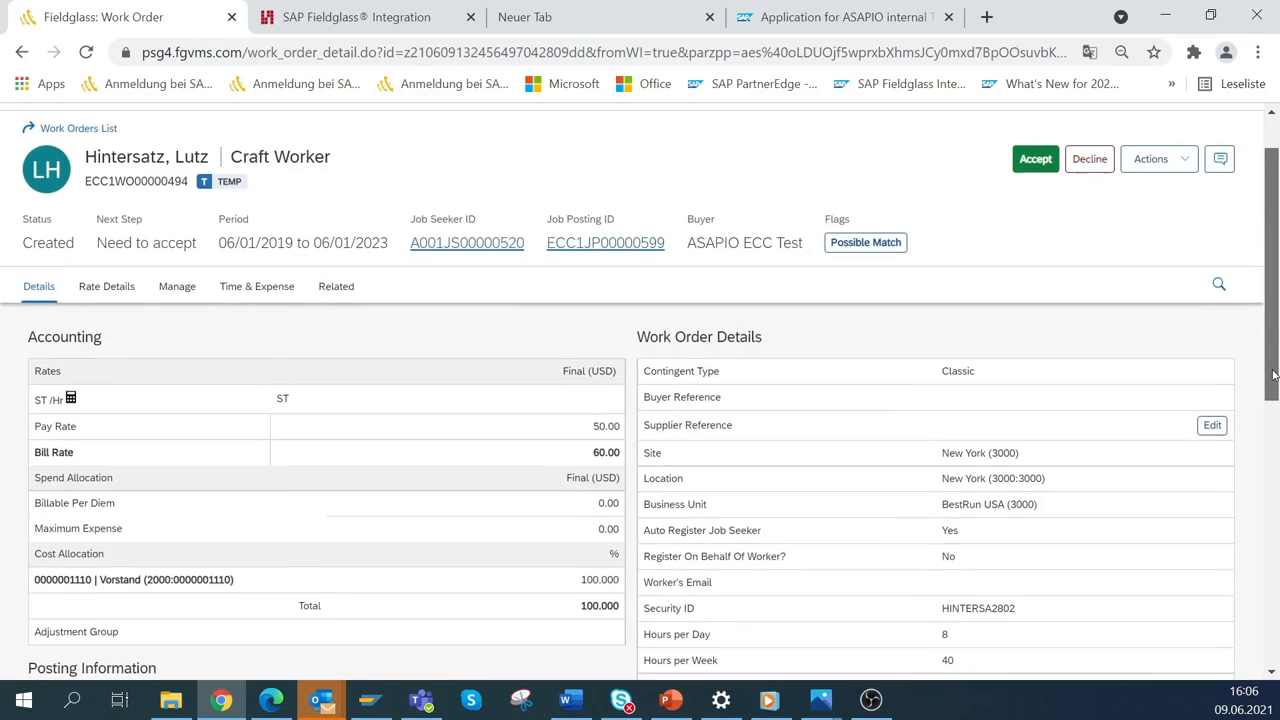
pyautogui.scroll(-3)
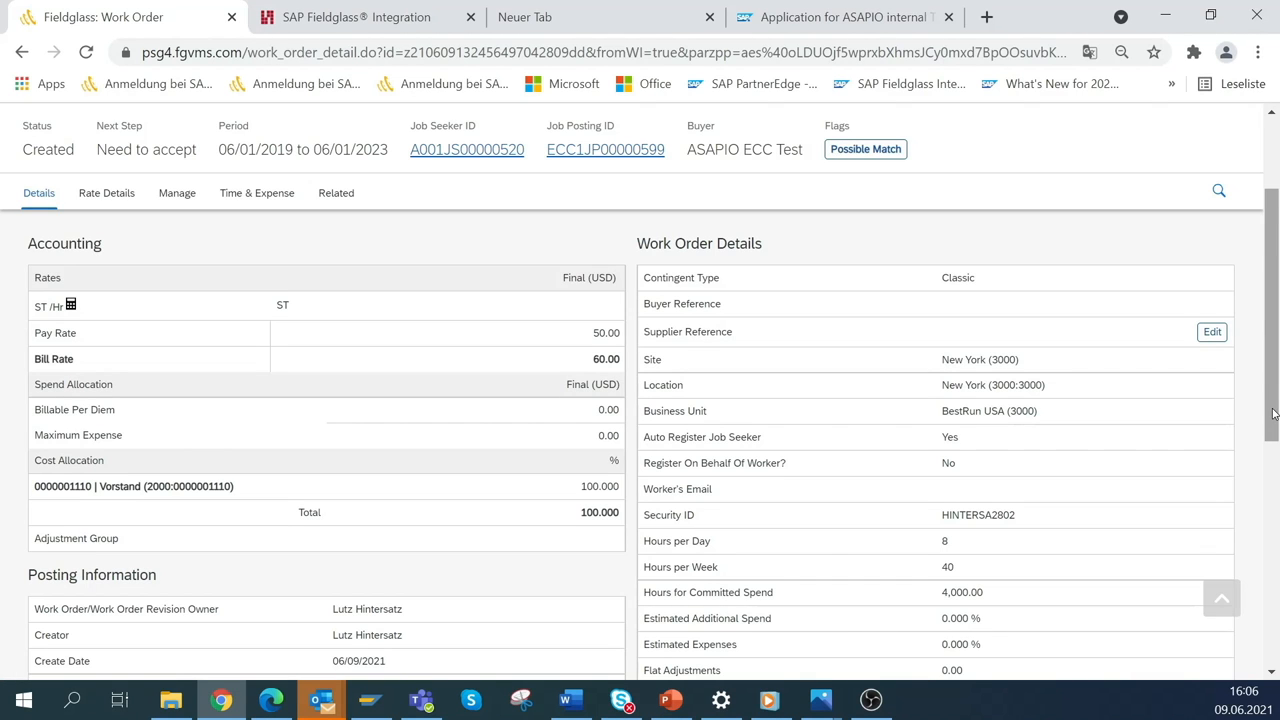
pyautogui.scroll(3)
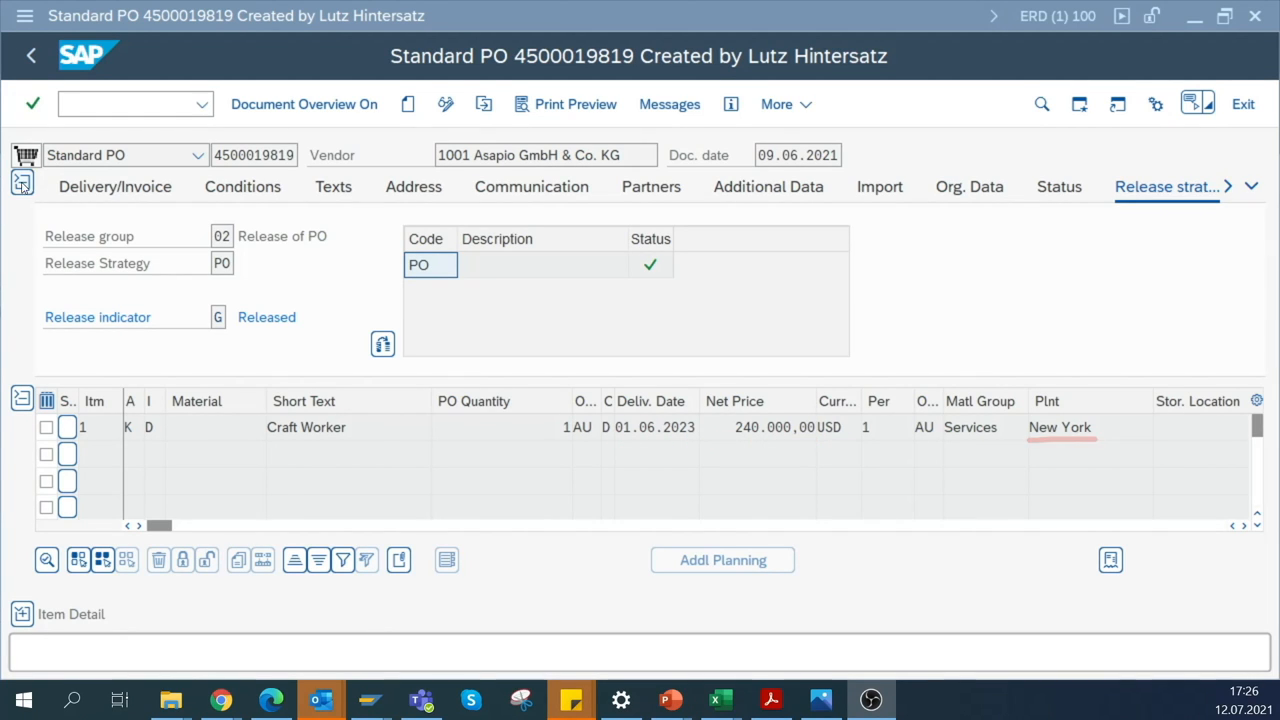
pyautogui.click(22, 182)
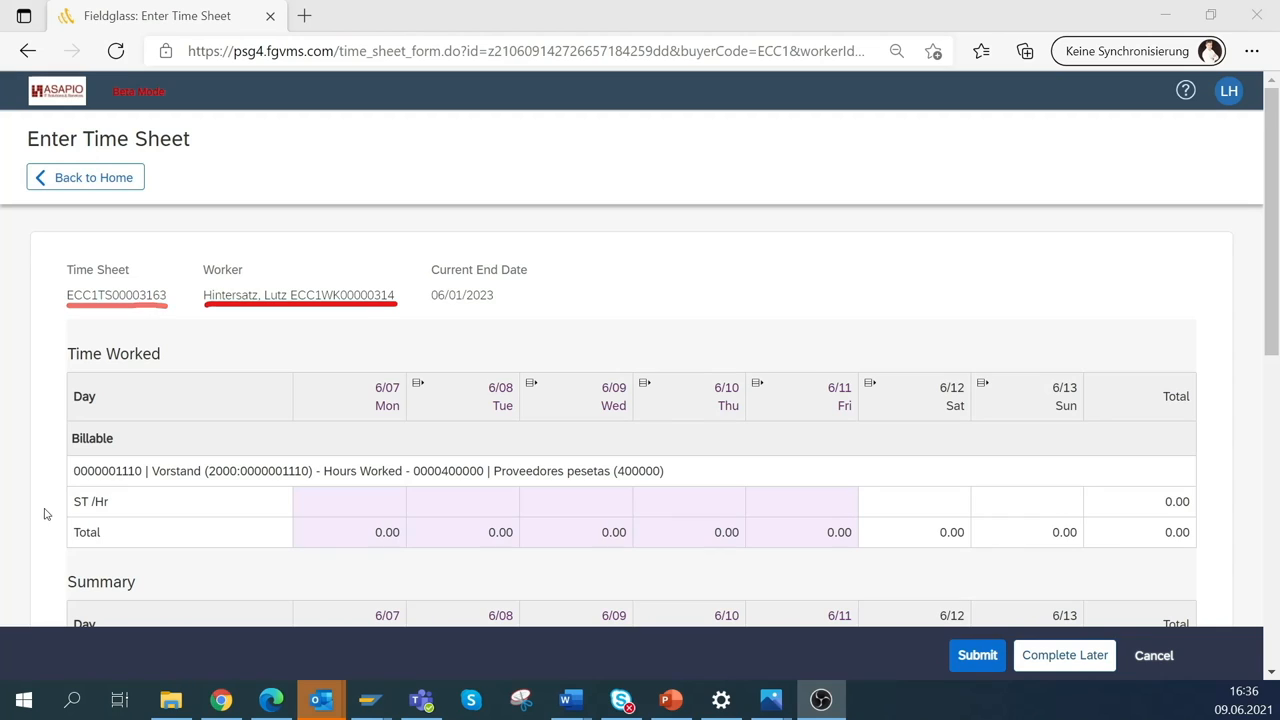
# Step: Enter 5 ST hours per weekday on time sheet ECC1TS00003163, starting Monday 6/07
pyautogui.click(348, 500)
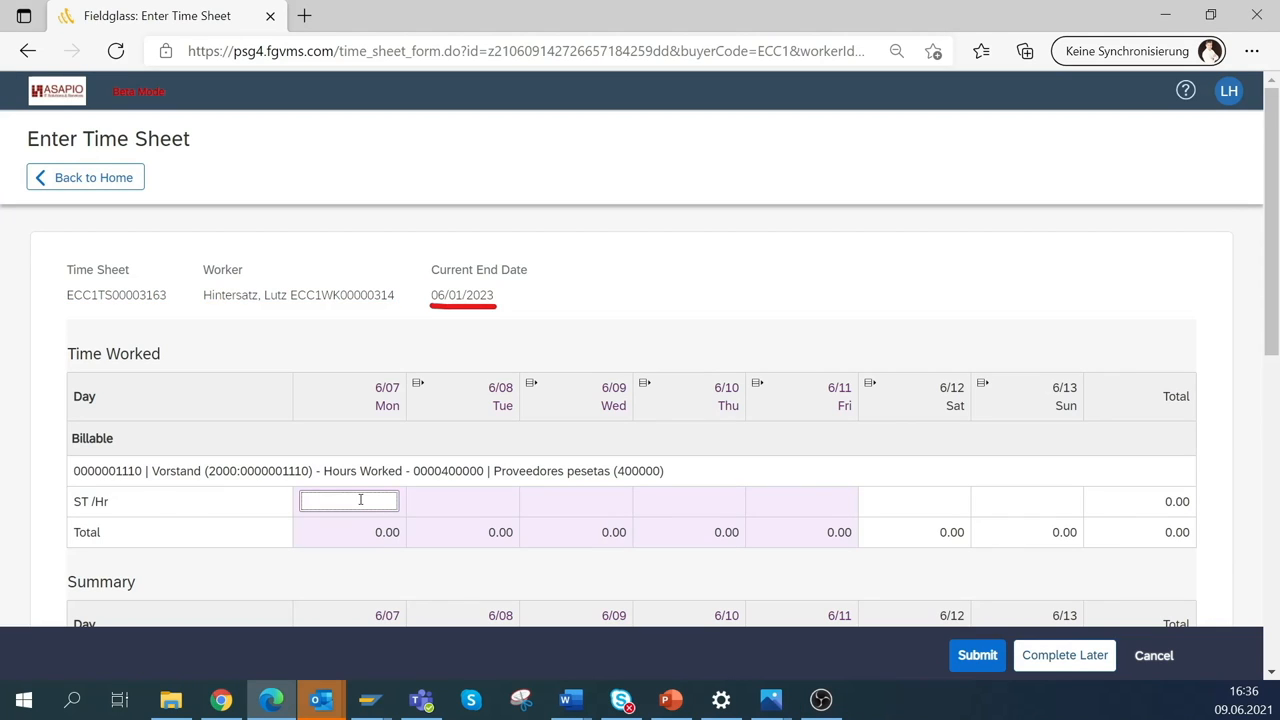
pyautogui.write('5')
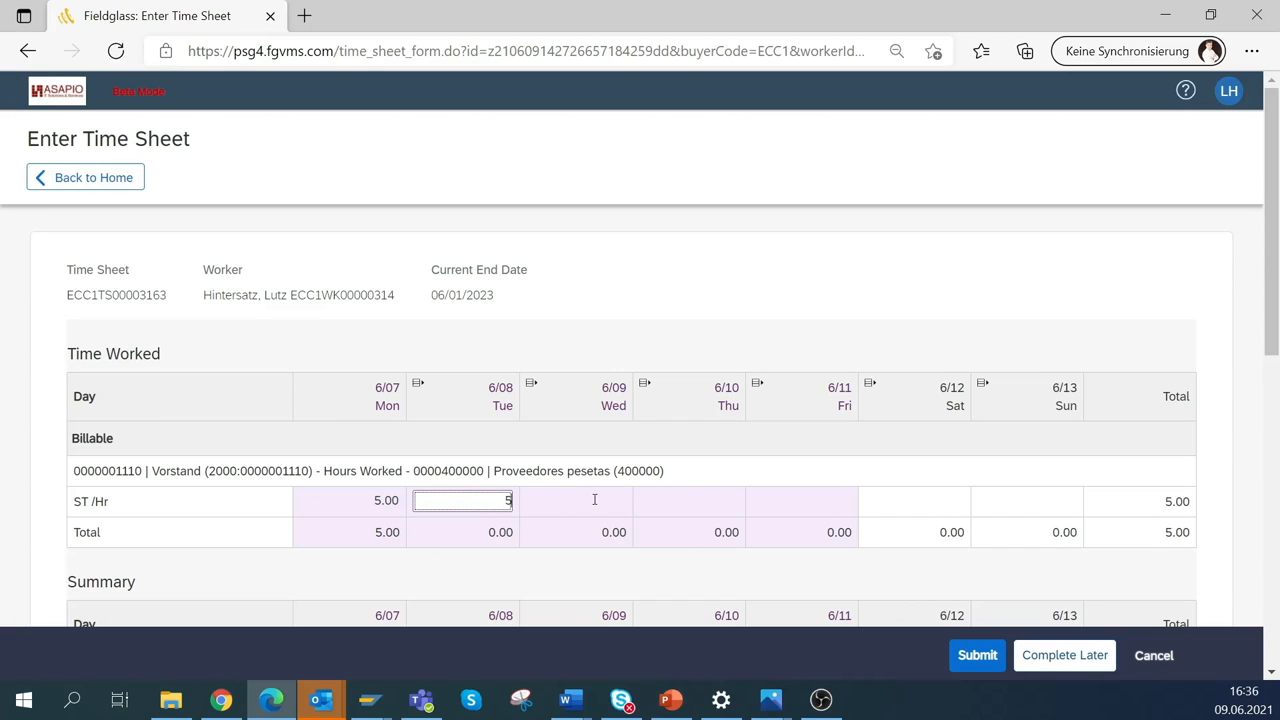
pyautogui.write('5.00')
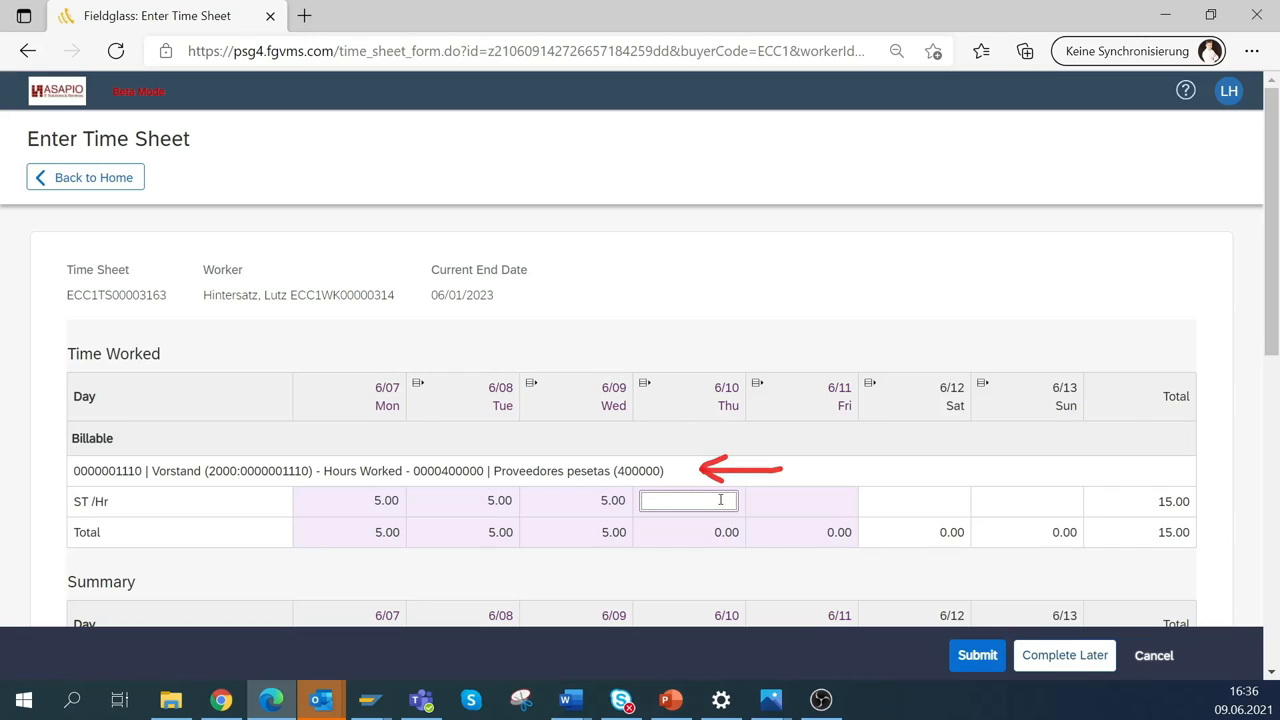
pyautogui.write('5.00')
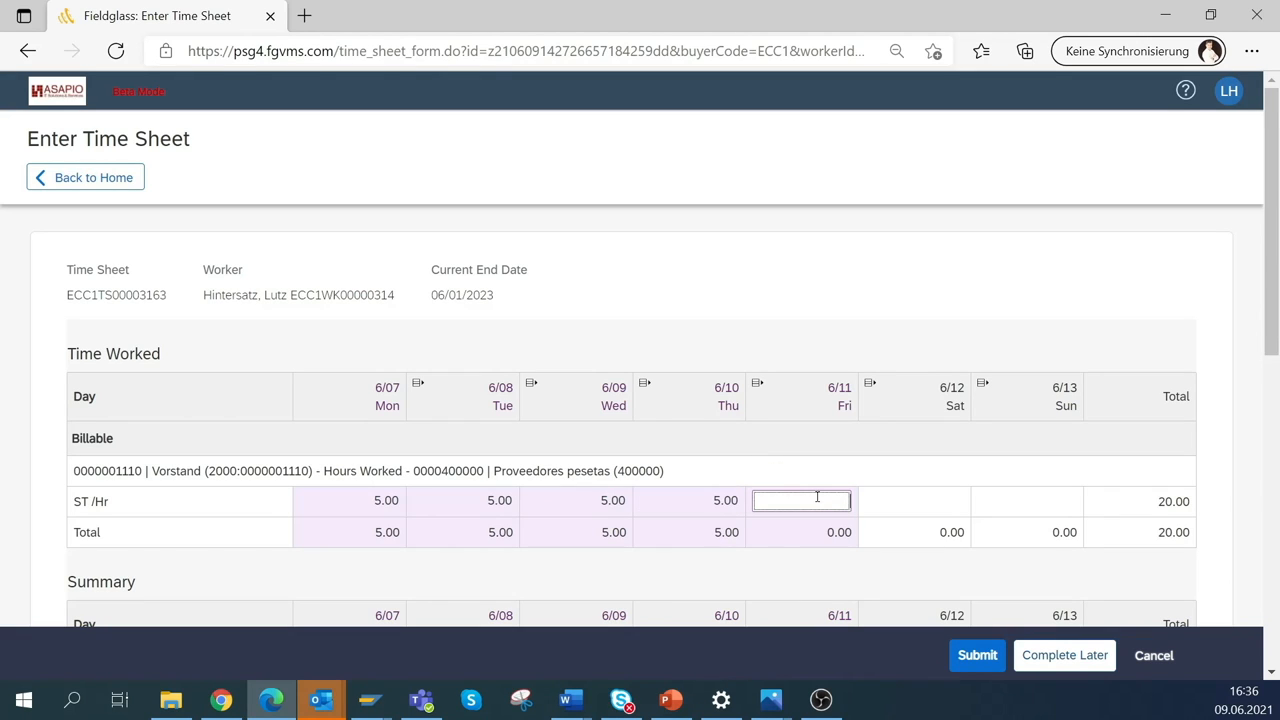
pyautogui.write('5')
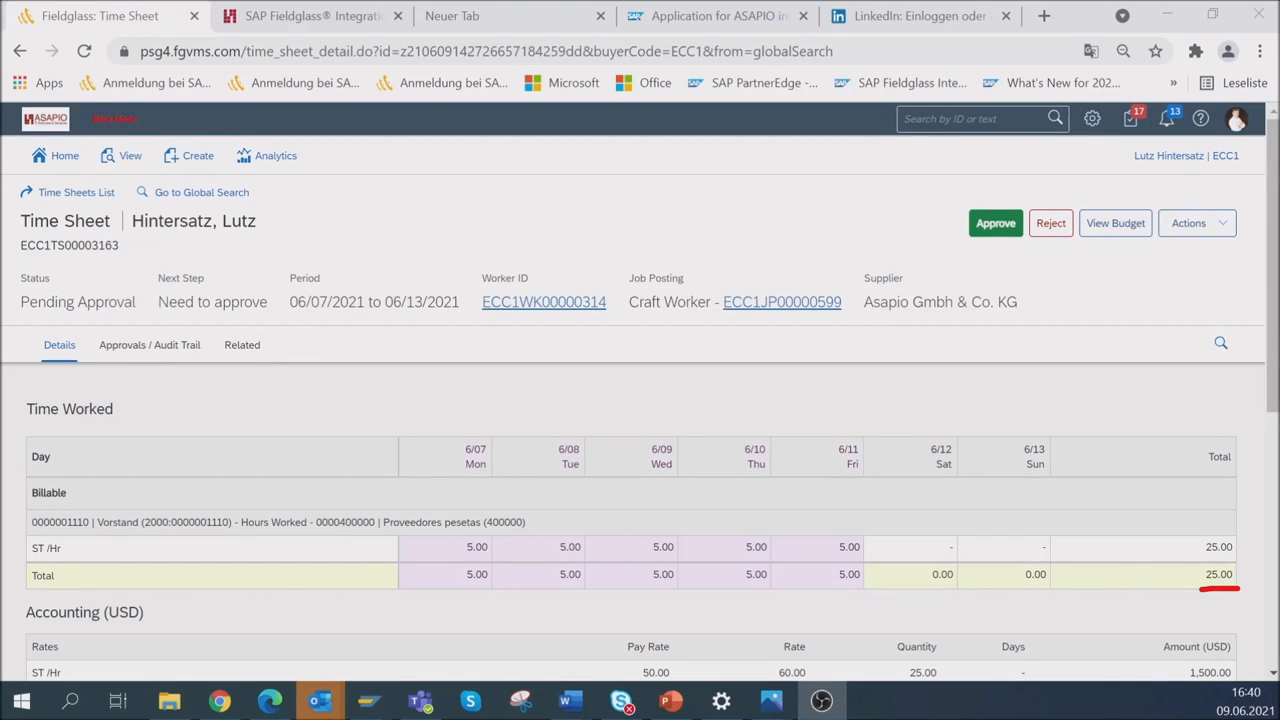
pyautogui.scroll(-3)
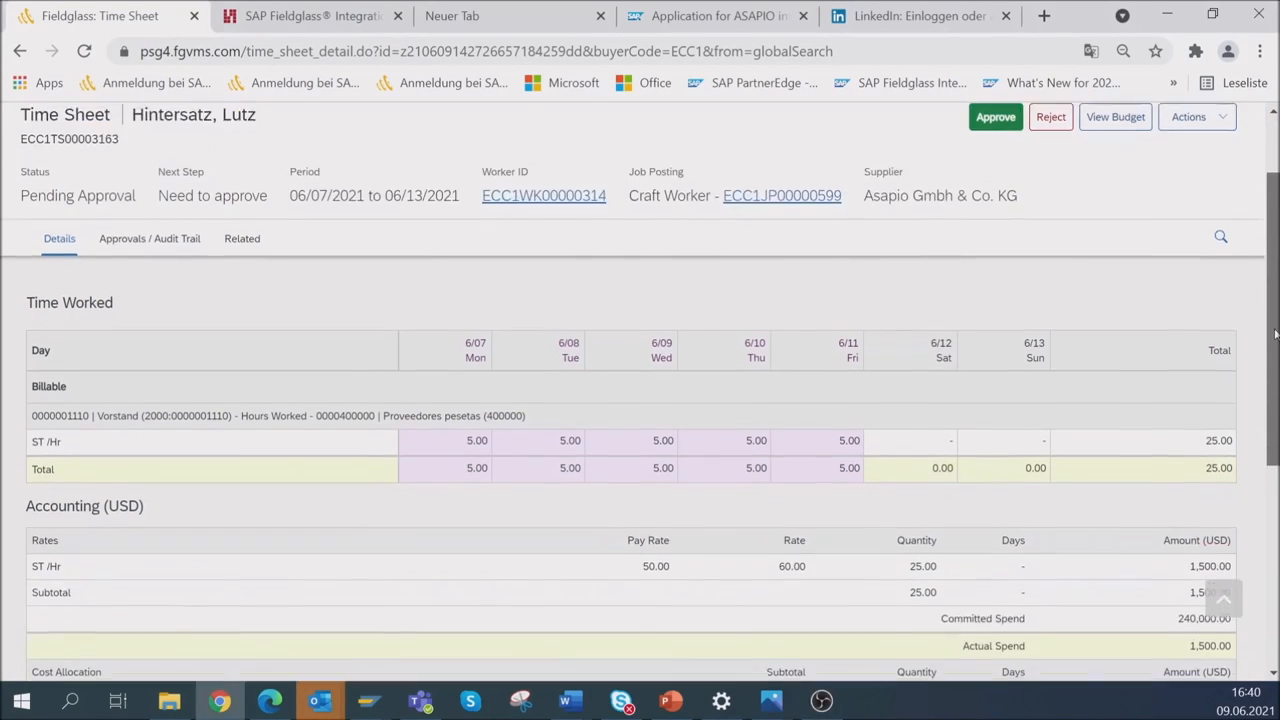
pyautogui.scroll(-3)
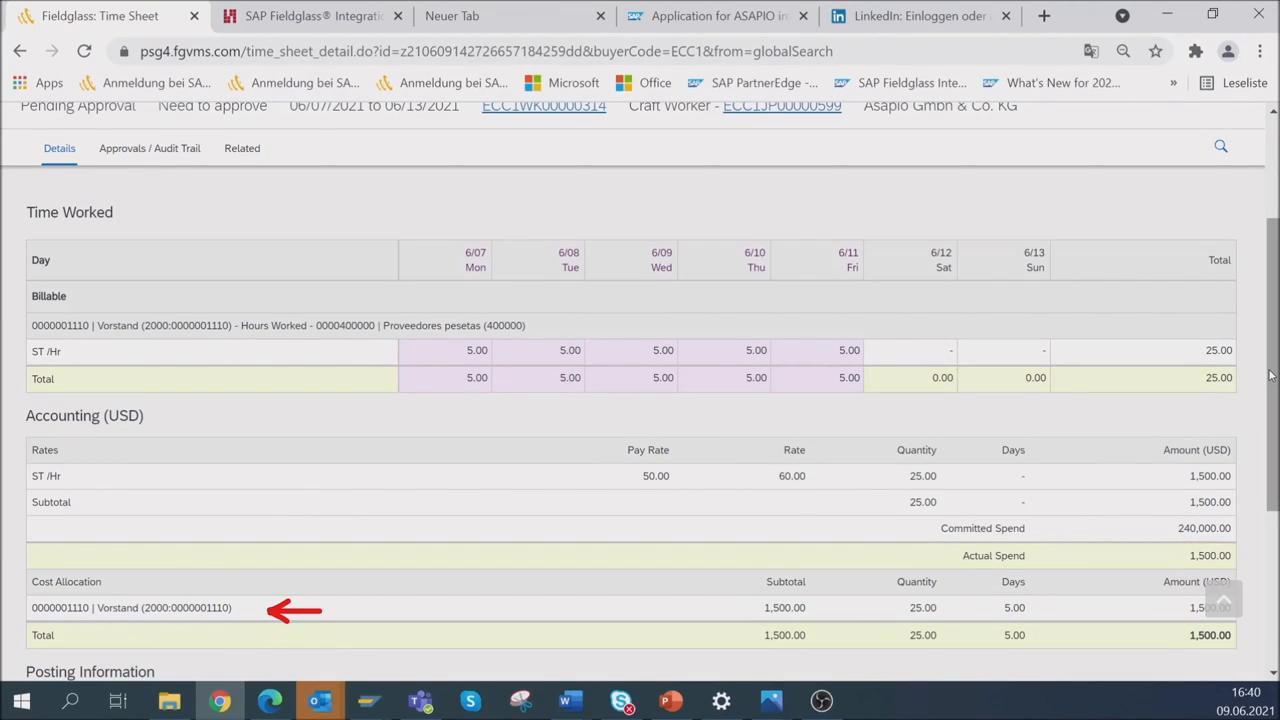
pyautogui.scroll(3)
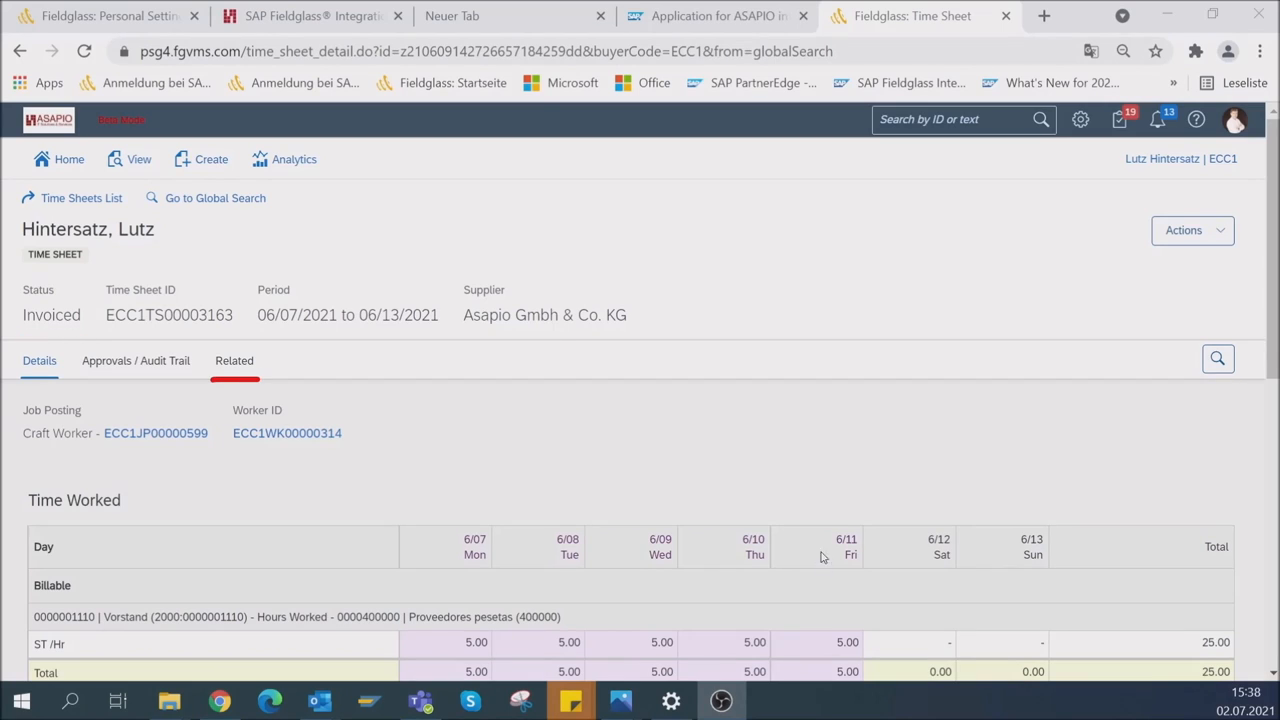
# Step: Show time sheet ECC1TS00003163's Related list with approved invoice ECC1IN00000501
pyautogui.click(234, 360)
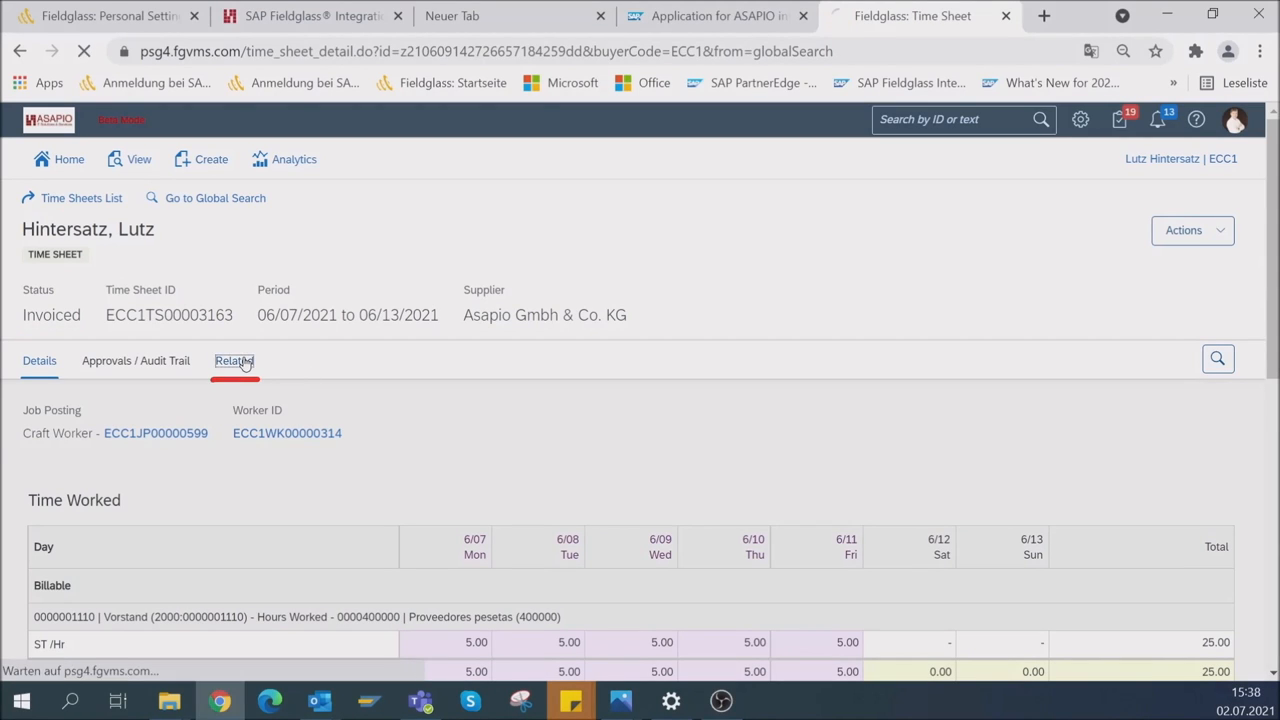
pyautogui.click(234, 360)
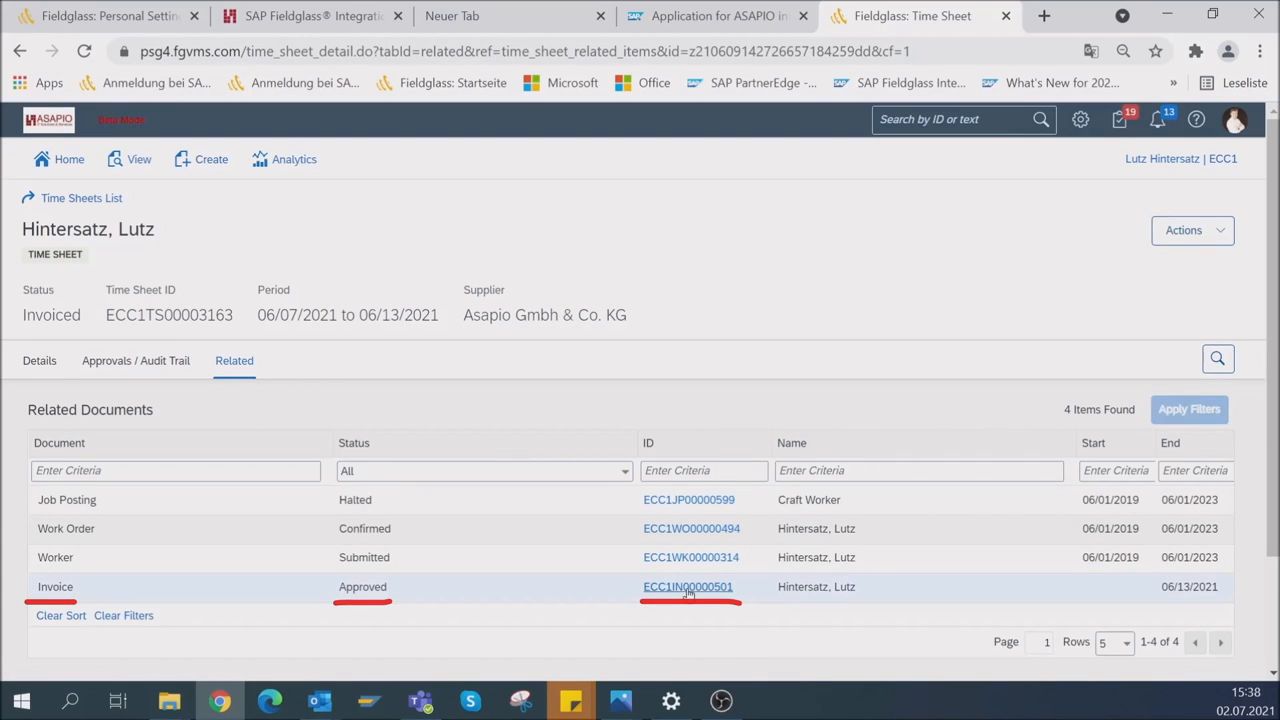
pyautogui.moveTo(688, 586)
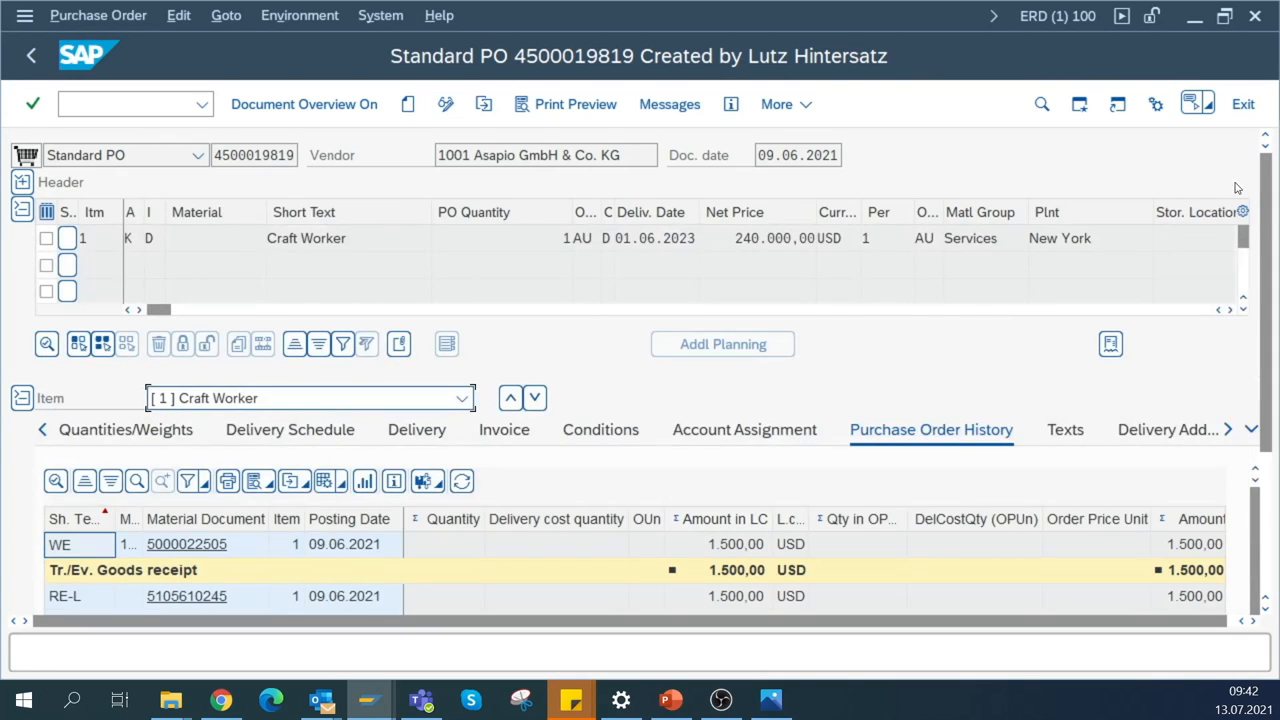
pyautogui.scroll(-3)
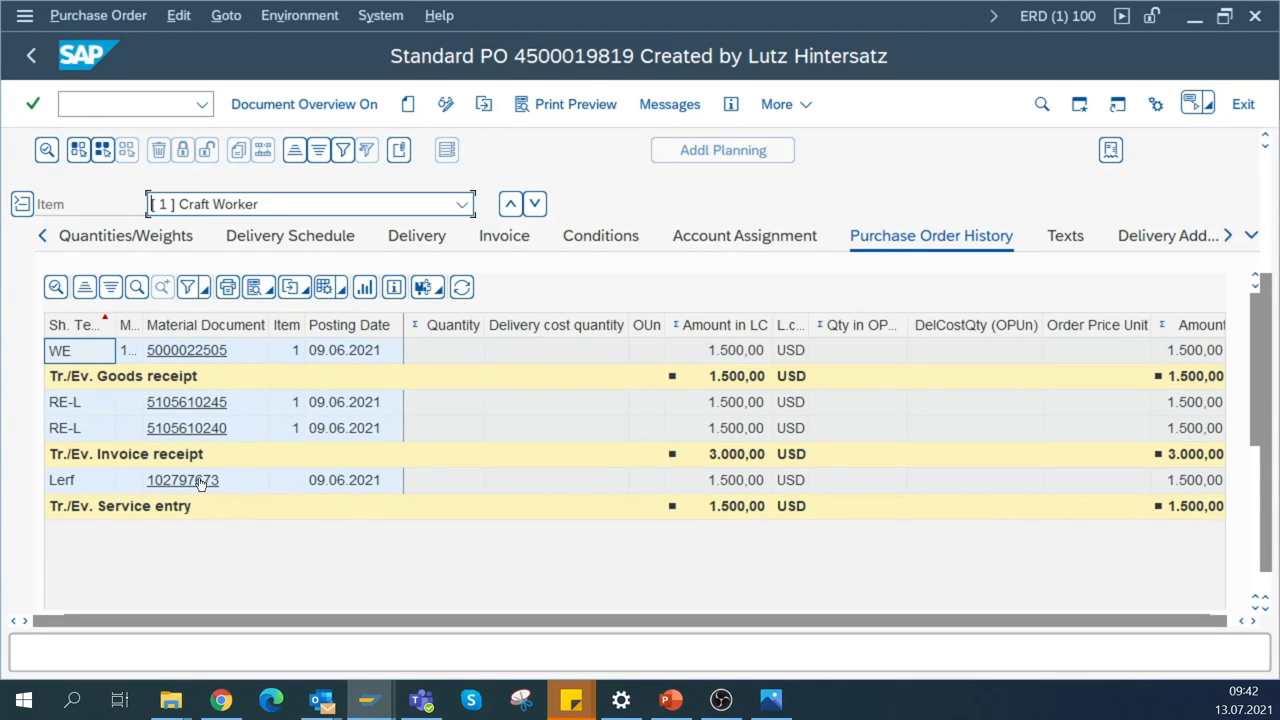
pyautogui.click(182, 480)
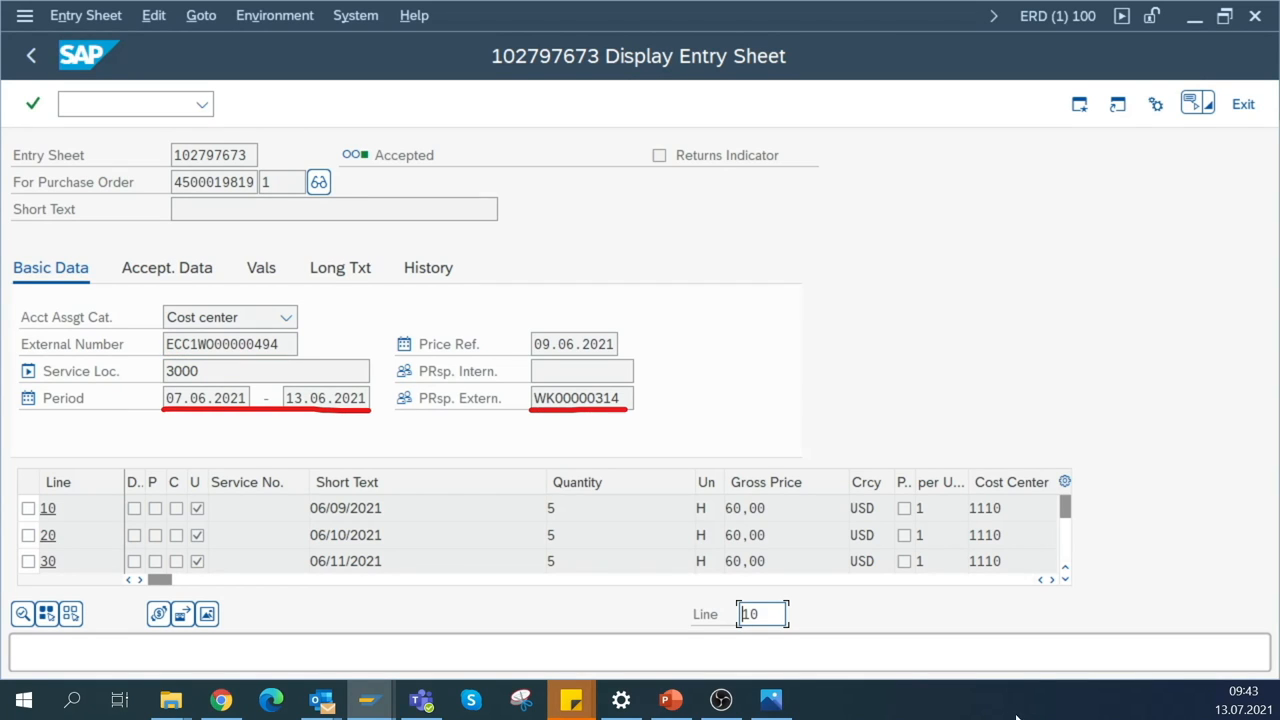
# Step: View entry sheet 102797673's Accept. Data referencing ECC1TS00003163, then go back to the PO
pyautogui.click(168, 268)
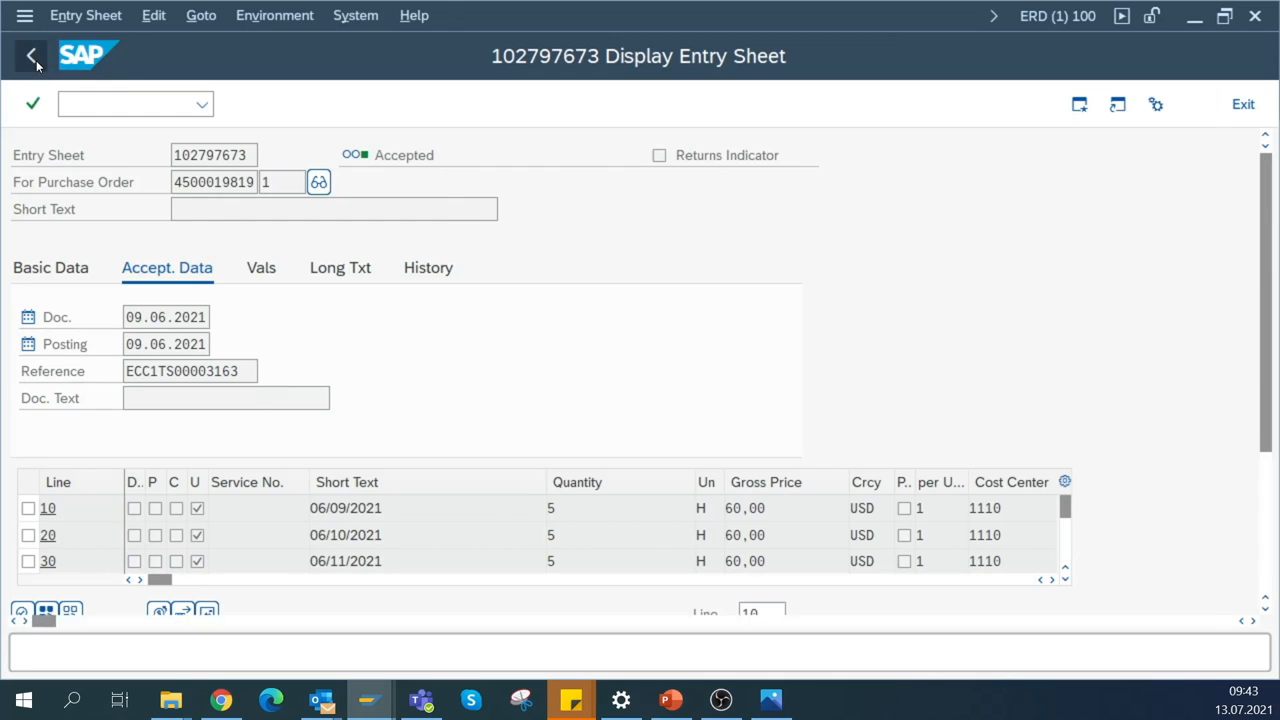
pyautogui.click(32, 56)
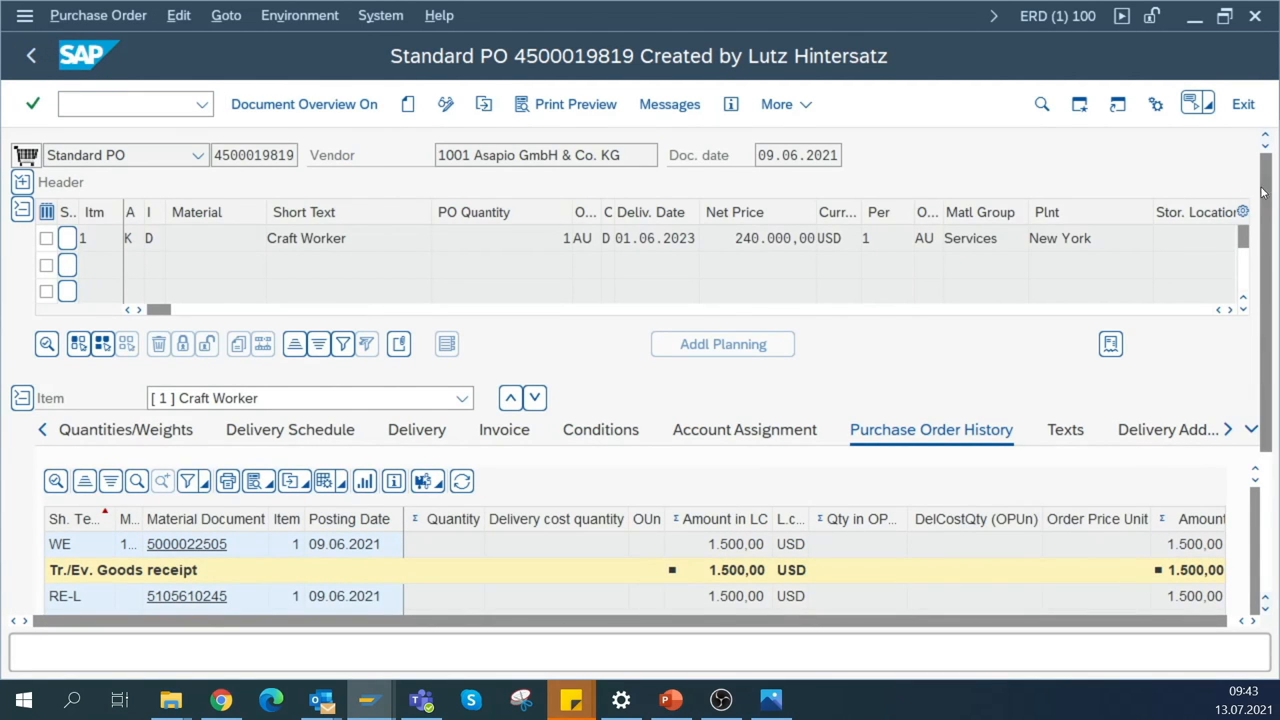
pyautogui.scroll(-3)
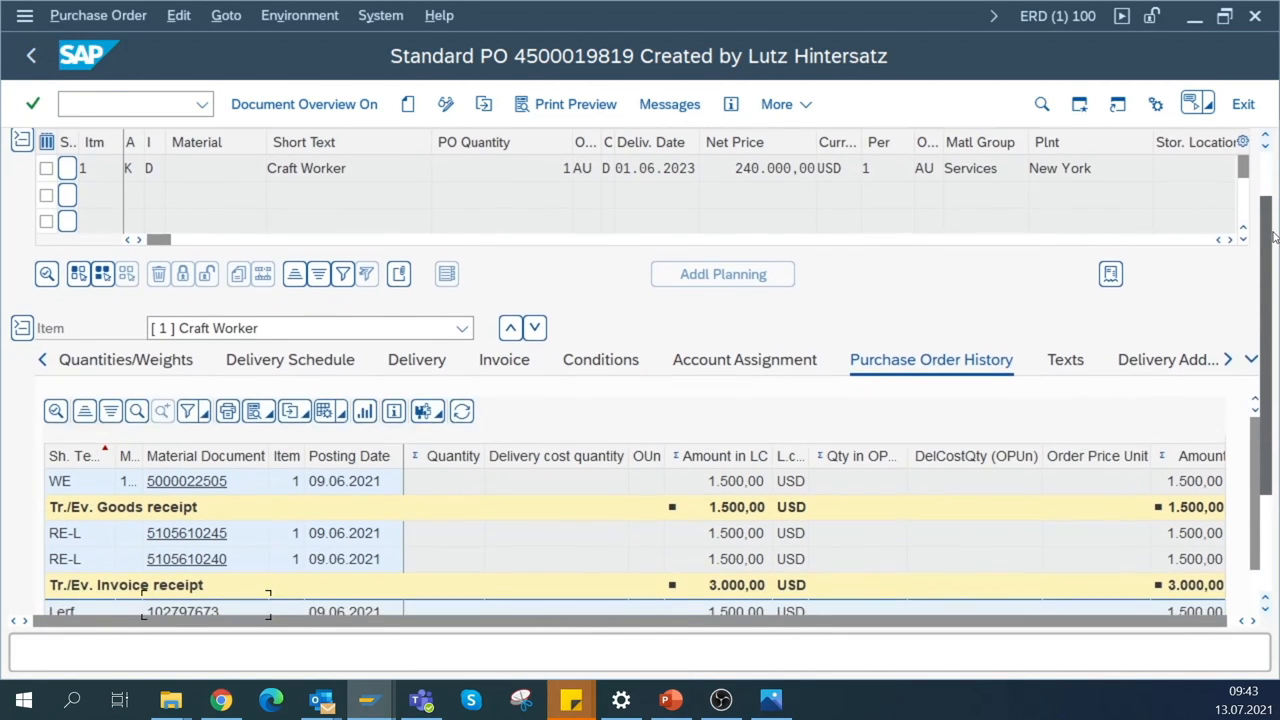
pyautogui.scroll(-3)
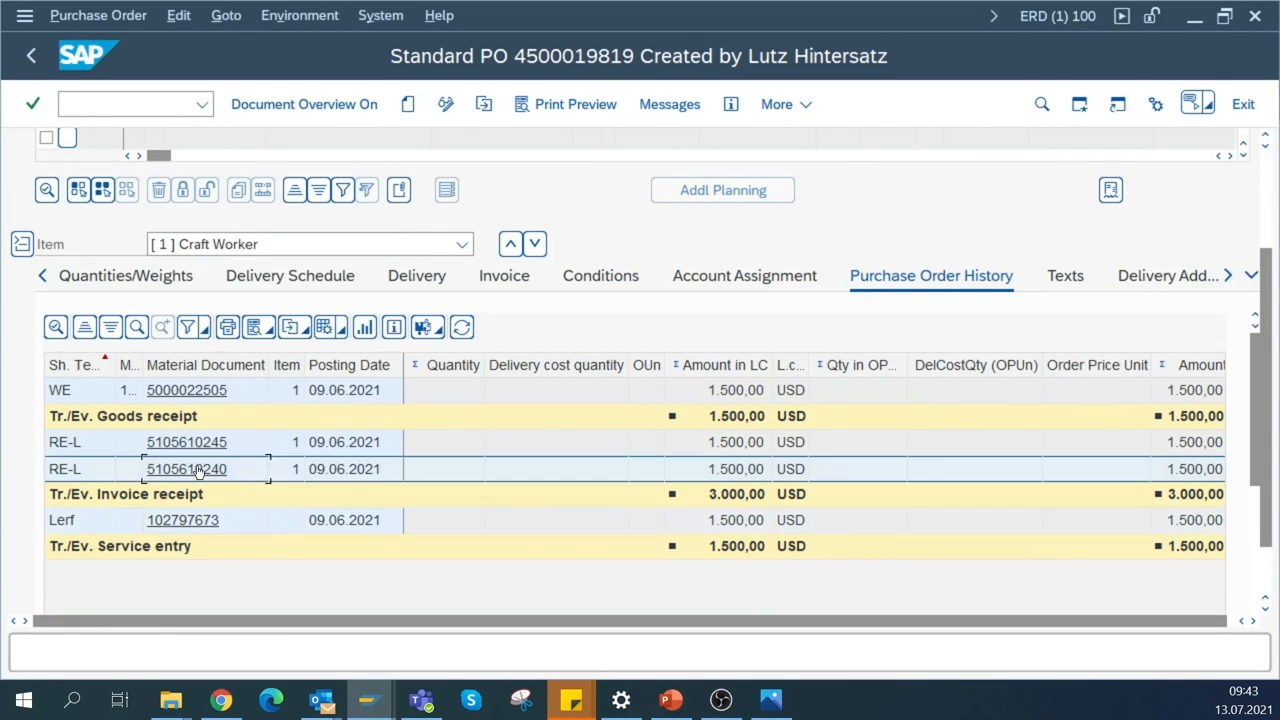
pyautogui.click(186, 468)
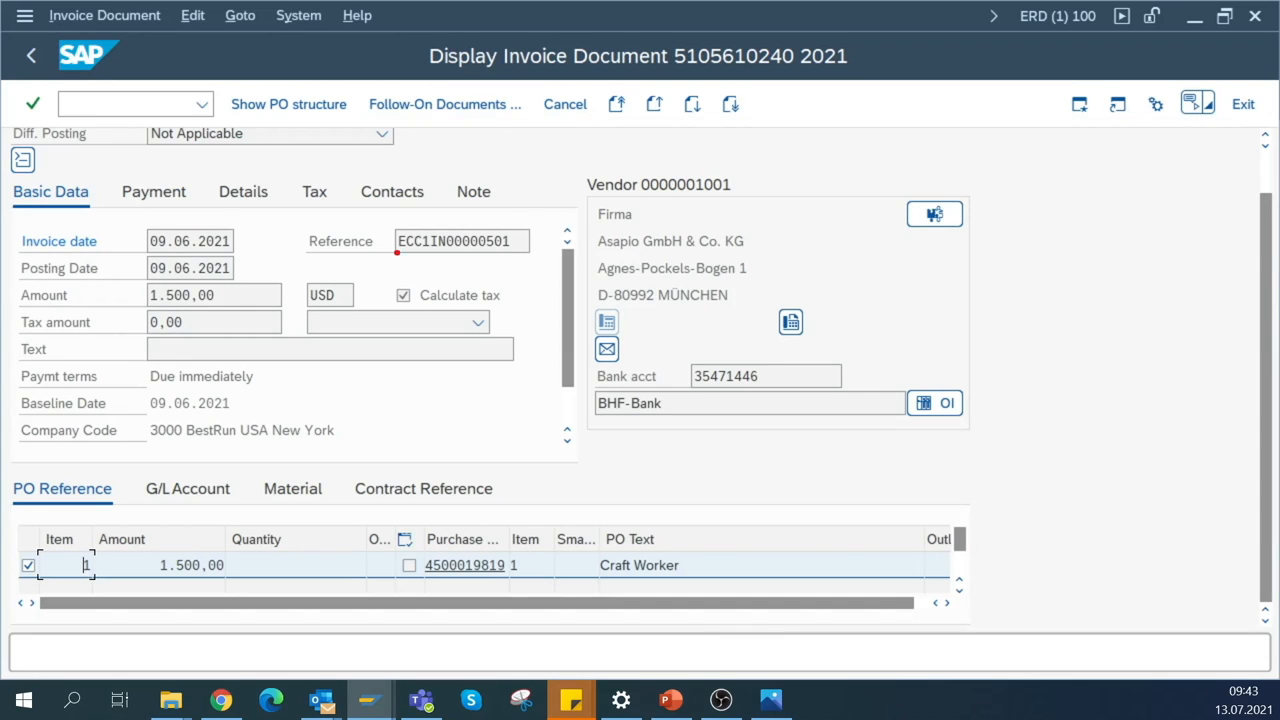